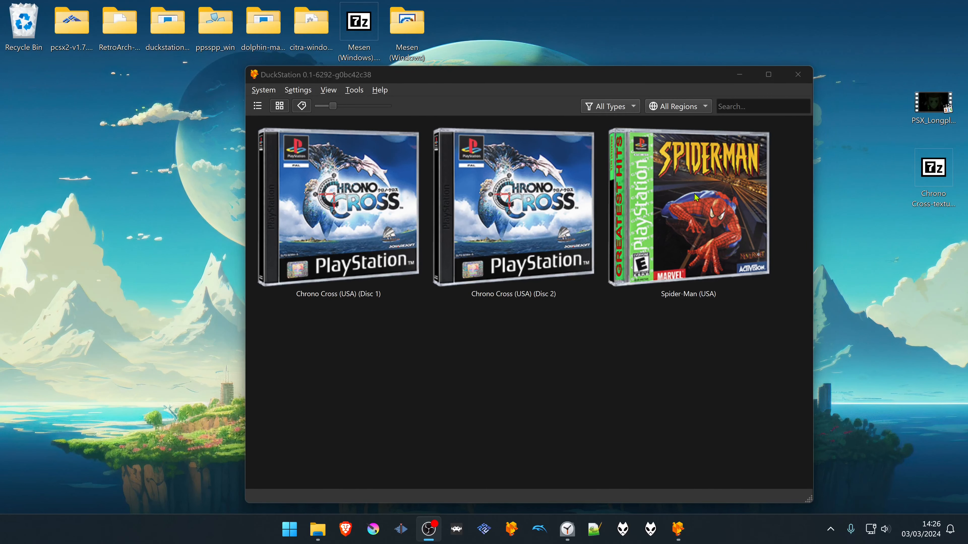
mouse_move(644, 182)
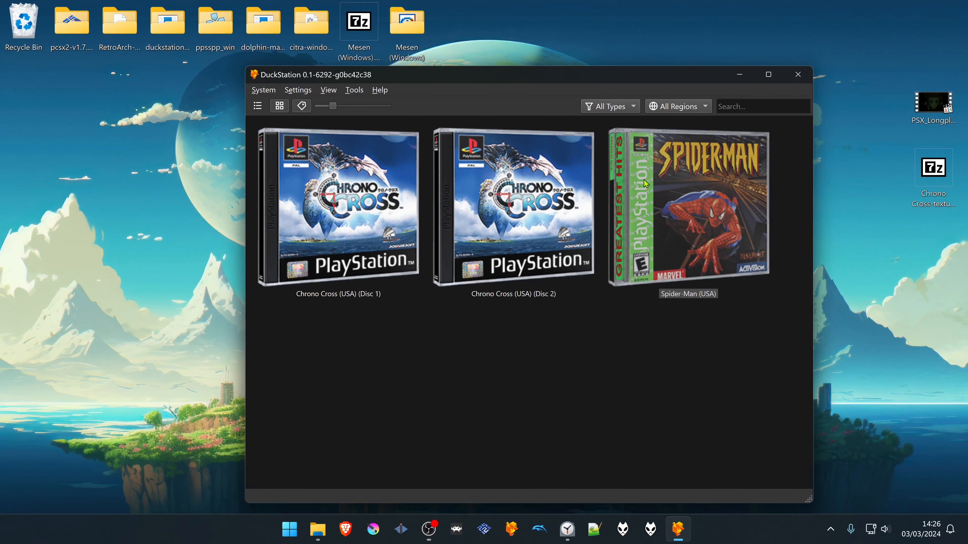
- Launch Spider-Man (USA) from the game library
click(354, 89)
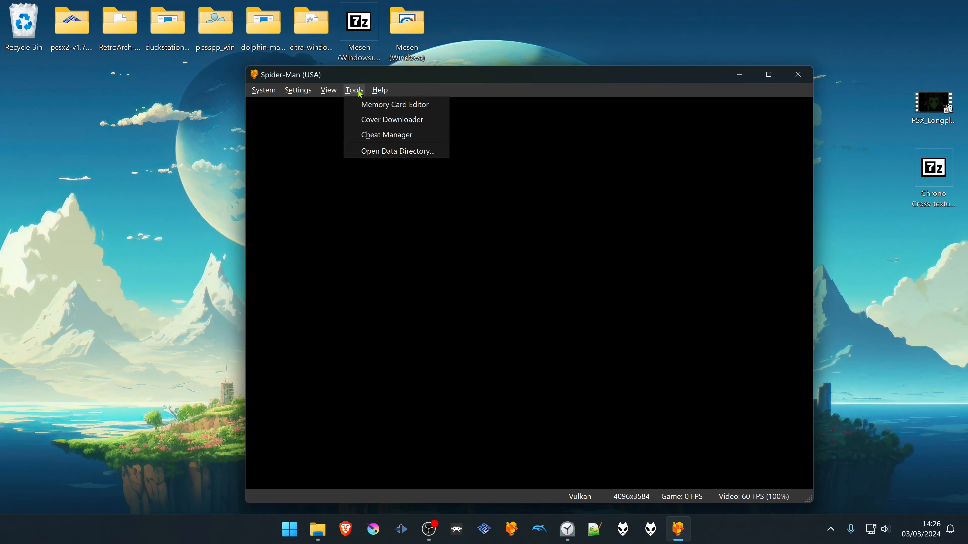
- Open the Cheat Manager, accepting the warning with 'Do not show again' ticked
click(387, 135)
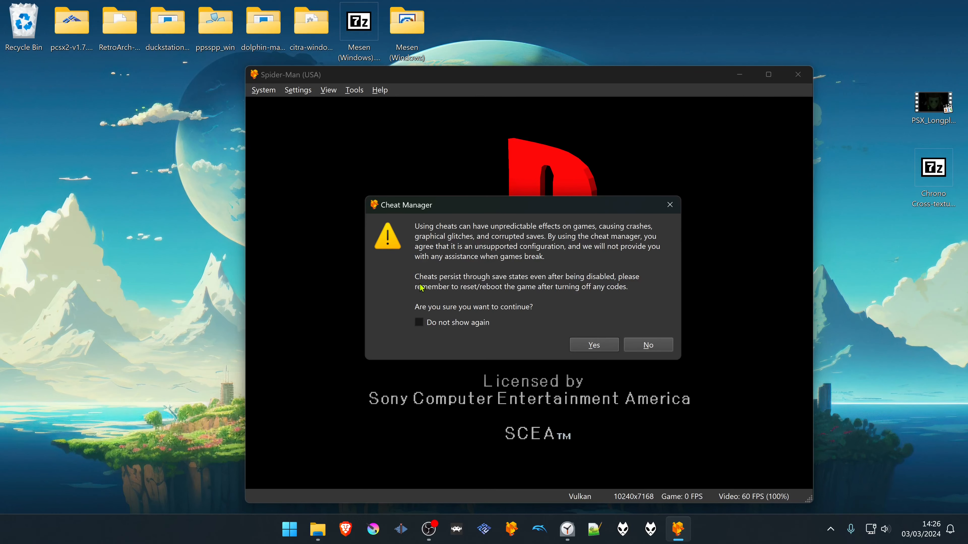
mouse_move(497, 289)
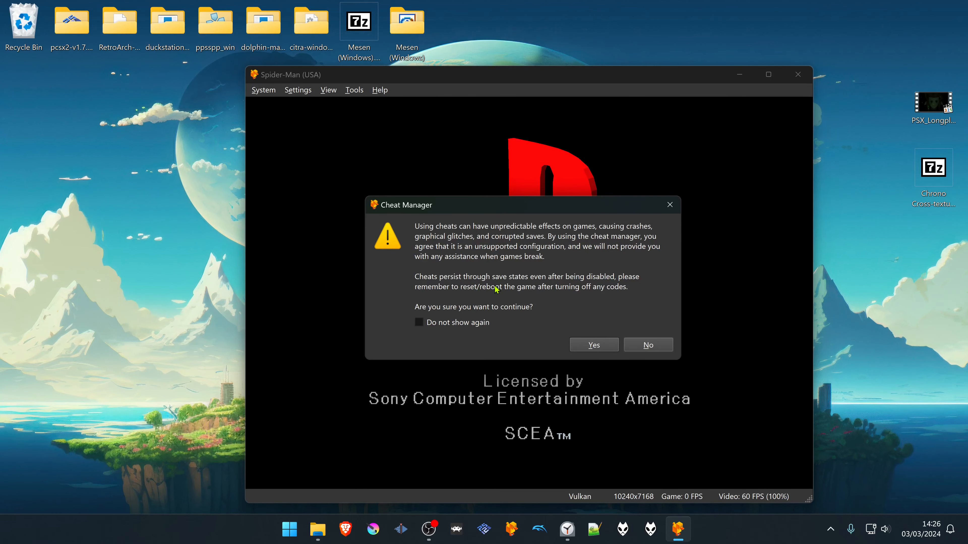
mouse_move(587, 288)
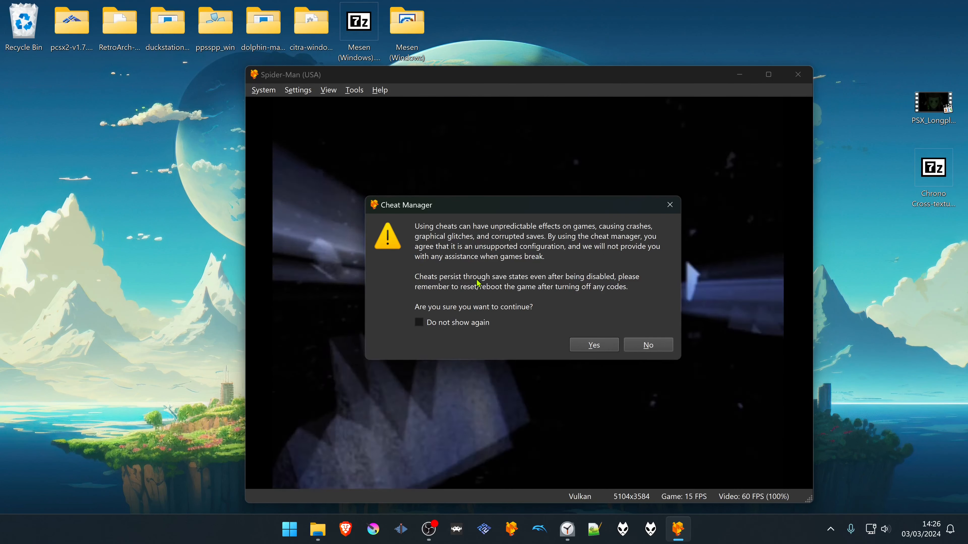
click(418, 322)
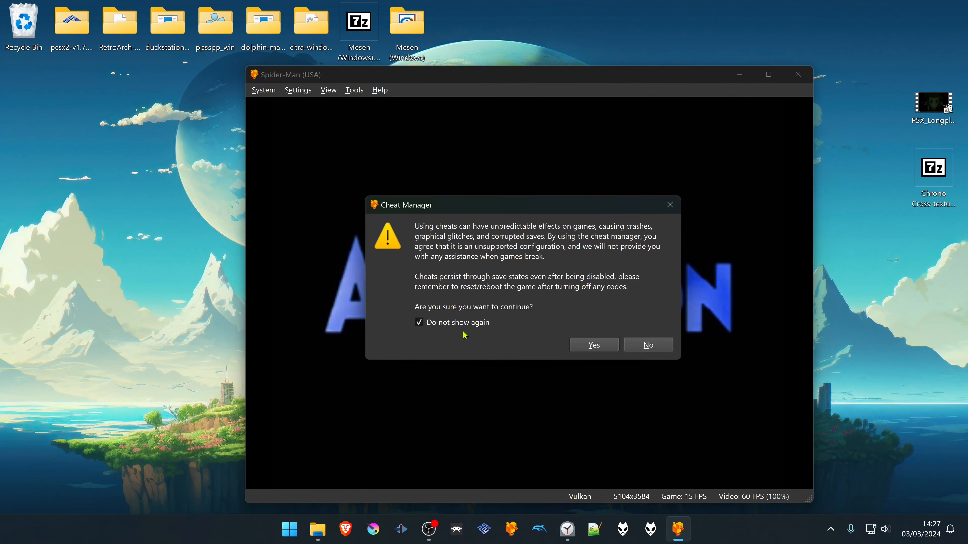
click(593, 345)
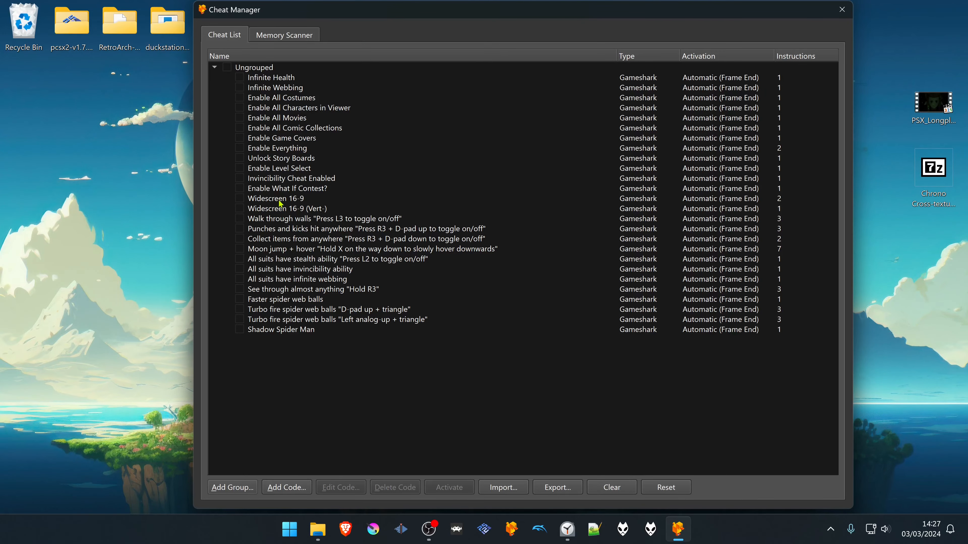
mouse_move(249, 102)
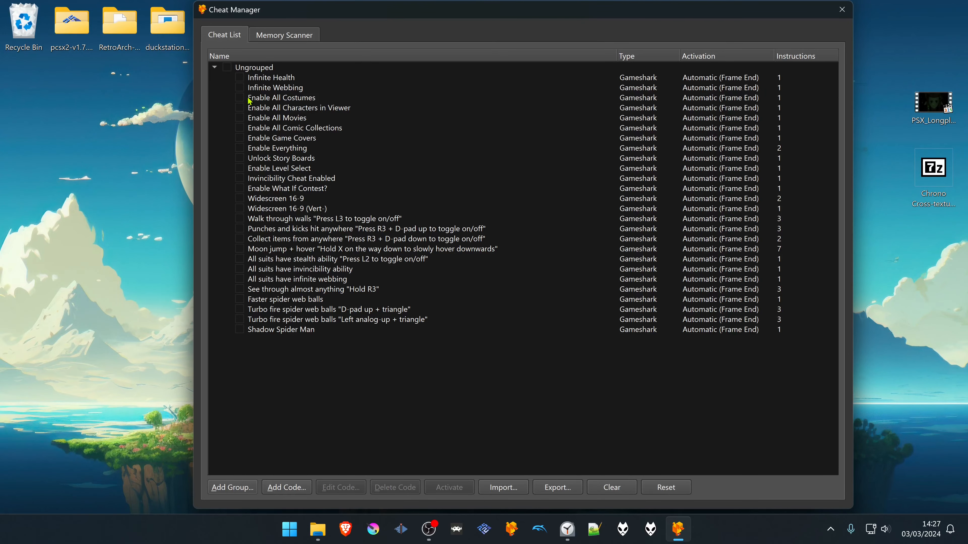
- Check the 'Enable All Costumes' Gameshark cheat for Spider-Man
click(239, 97)
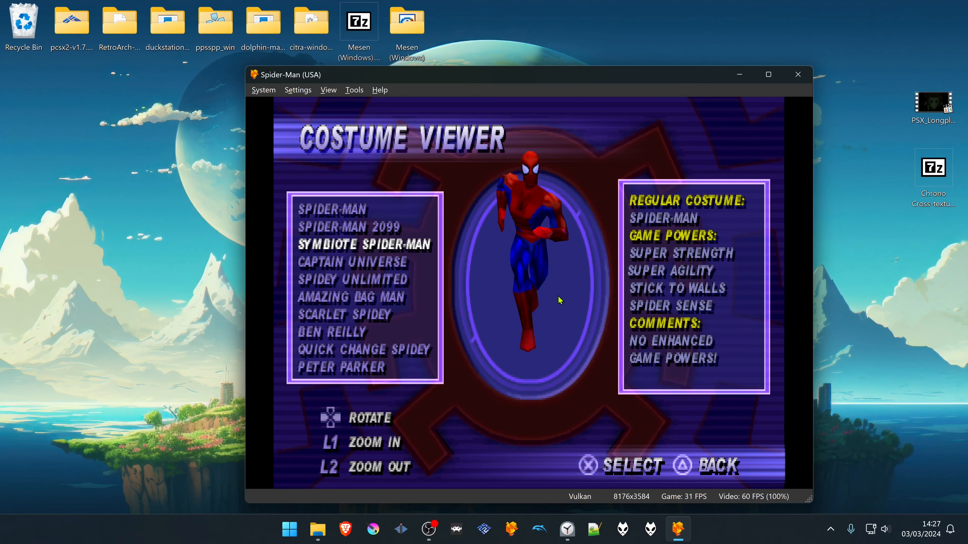
- Return to the game's main menu and glance at the Tools menu without choosing anything
key(down)
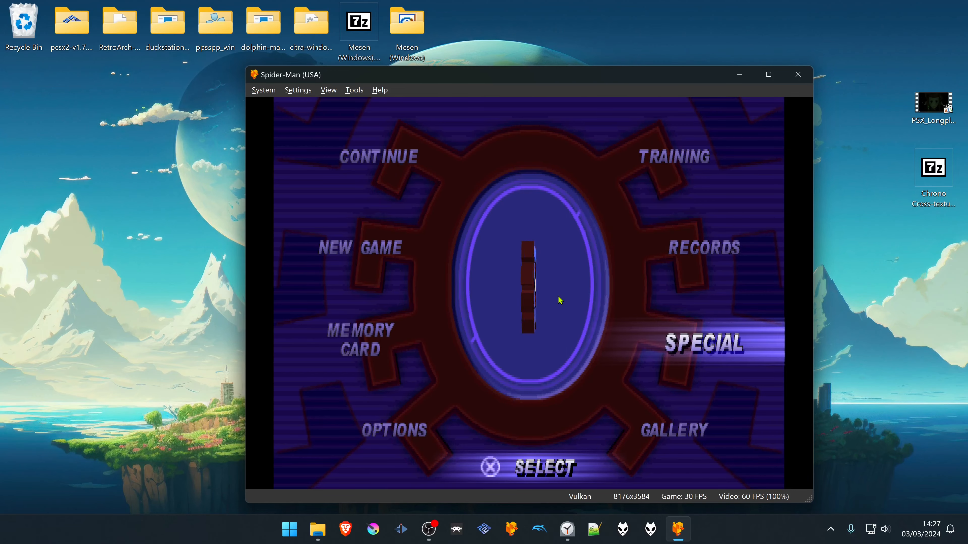
click(354, 89)
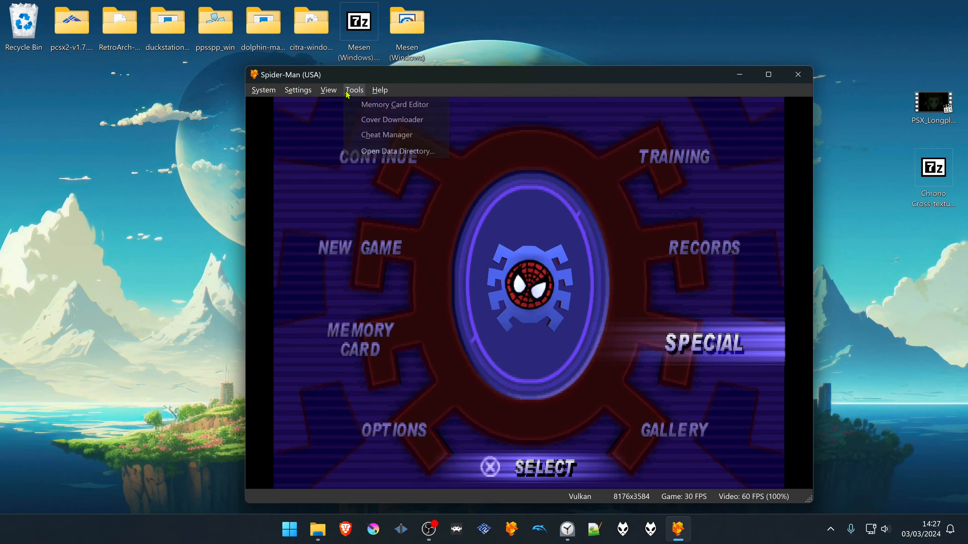
click(387, 135)
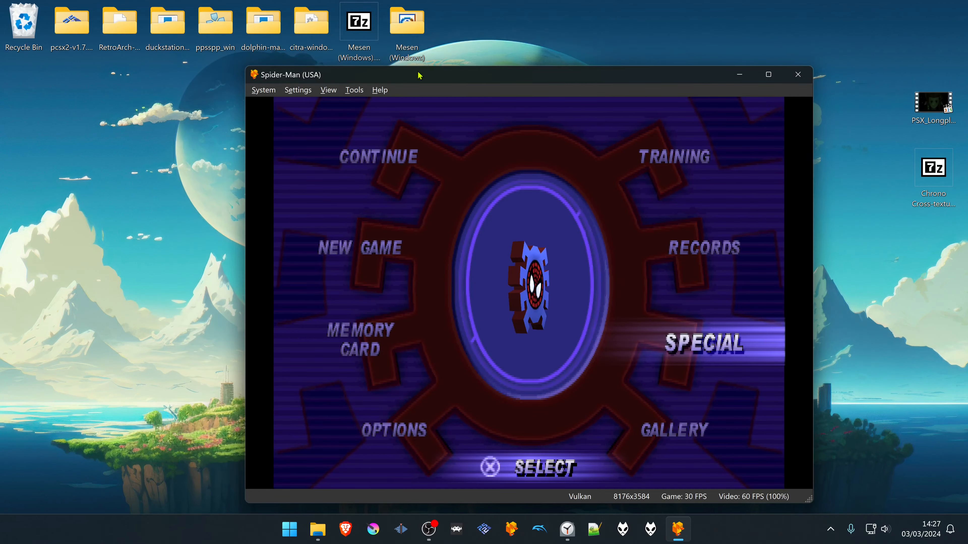
- Power off the game via System > Power Off, confirm shutdown, and relaunch Spider-Man (USA)
click(263, 90)
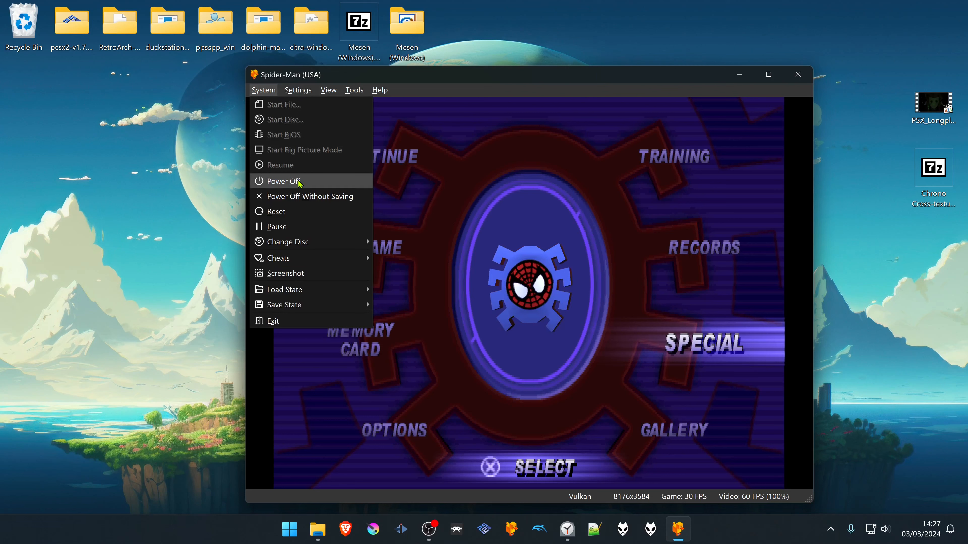
click(285, 181)
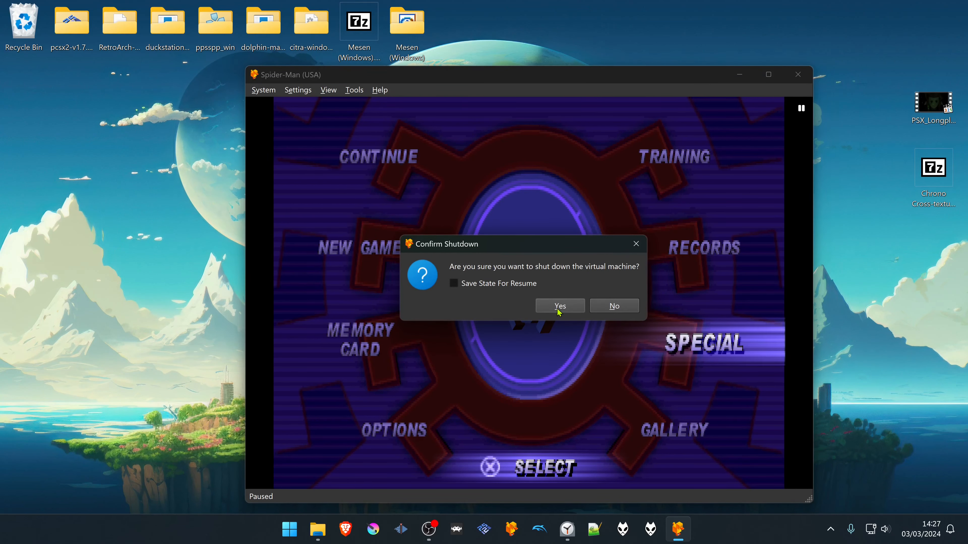
click(559, 306)
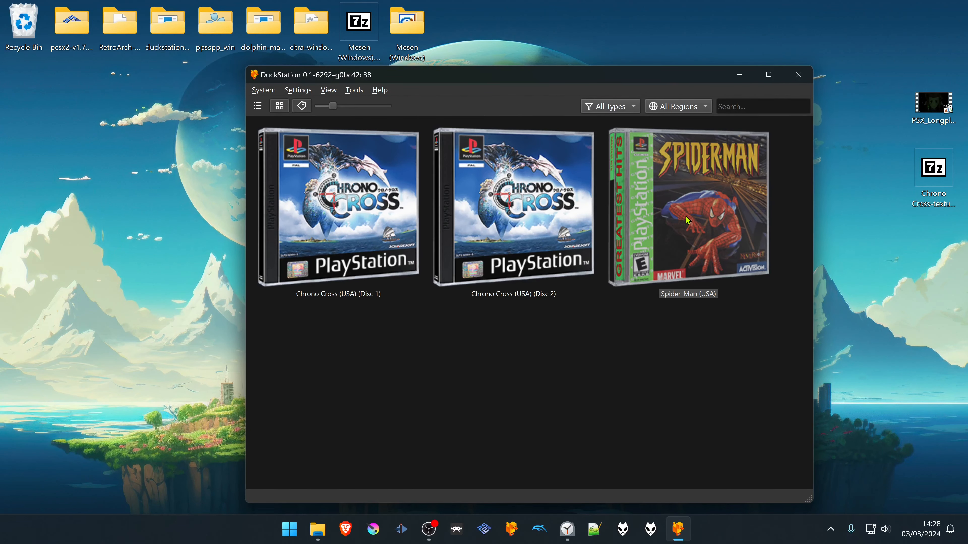
double_click(688, 206)
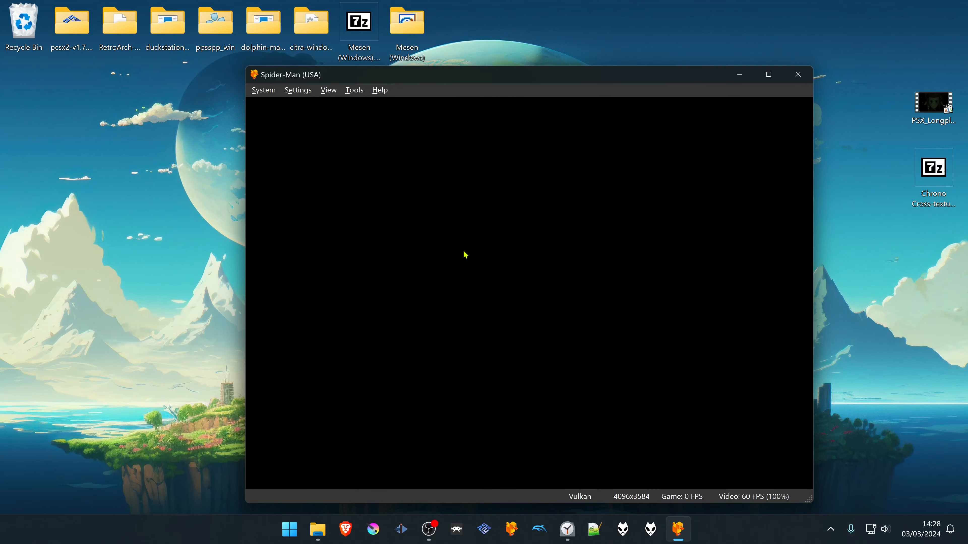